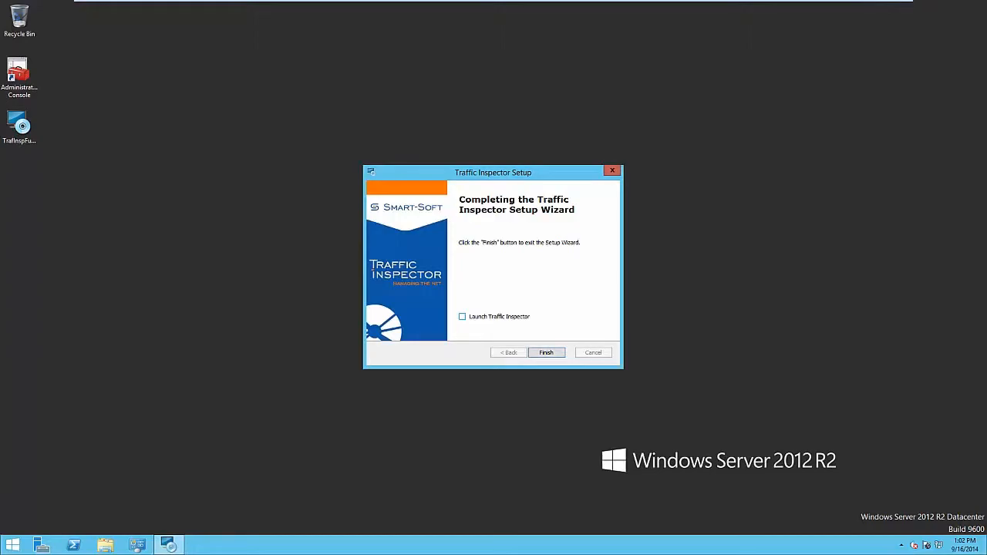
Finish the setup wizard so the console's Connect to Server page appears.
left_click(546, 352)
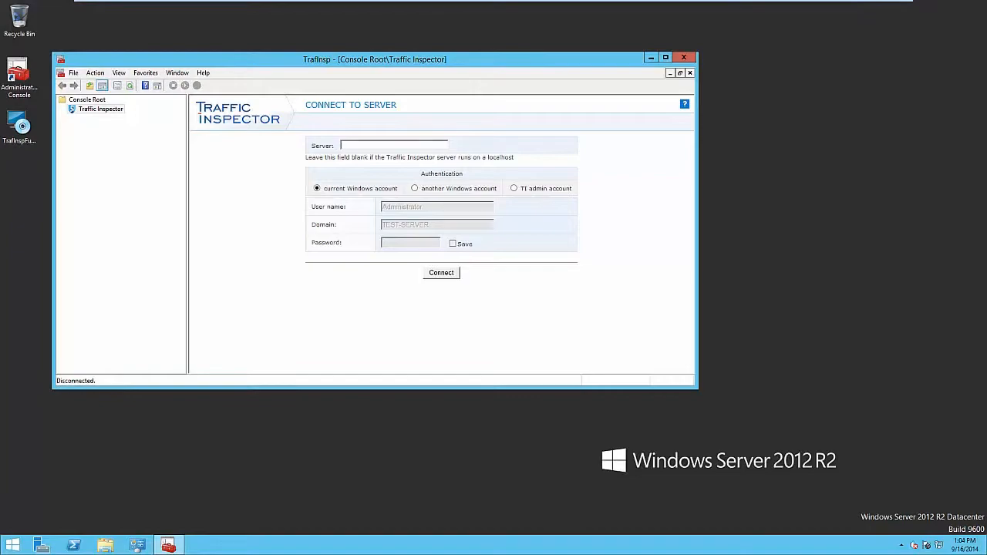
Connect to the local server and begin activating a purchased license up to the product ID/PIN entry.
left_click(441, 272)
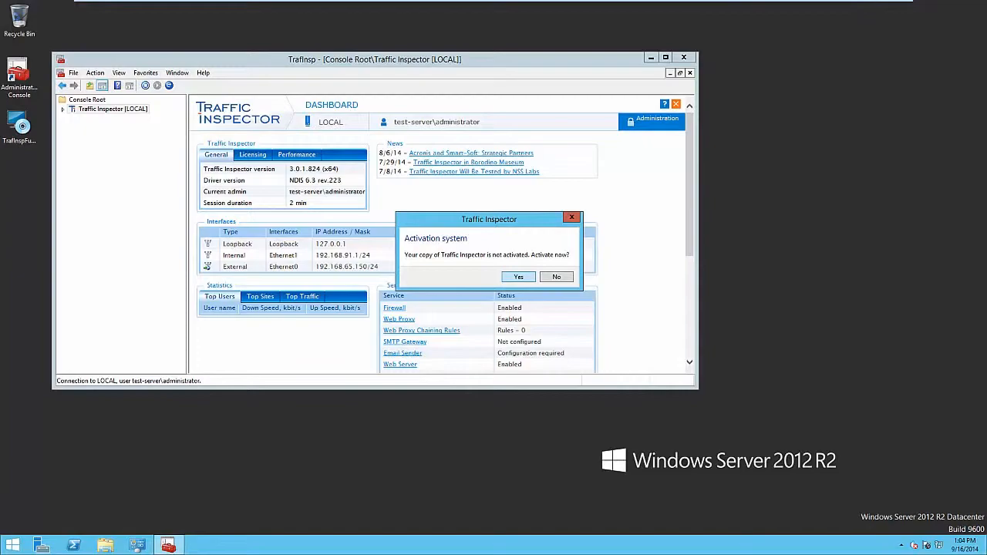
left_click(518, 276)
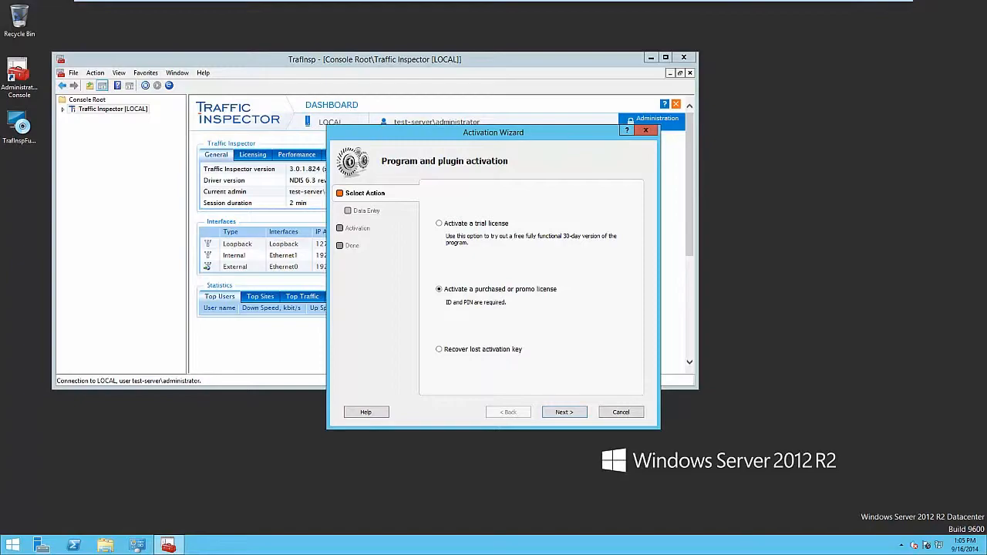
left_click(564, 411)
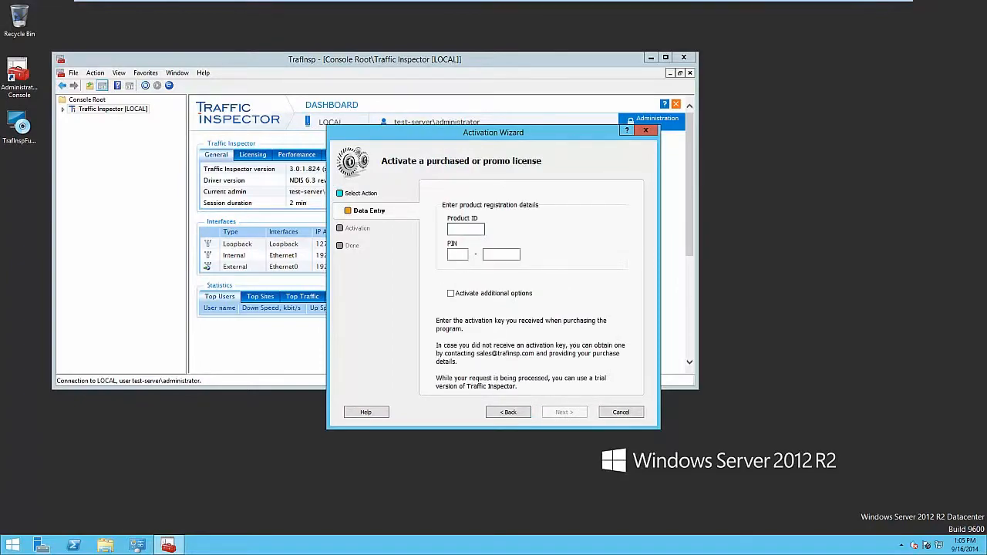
left_click(509, 412)
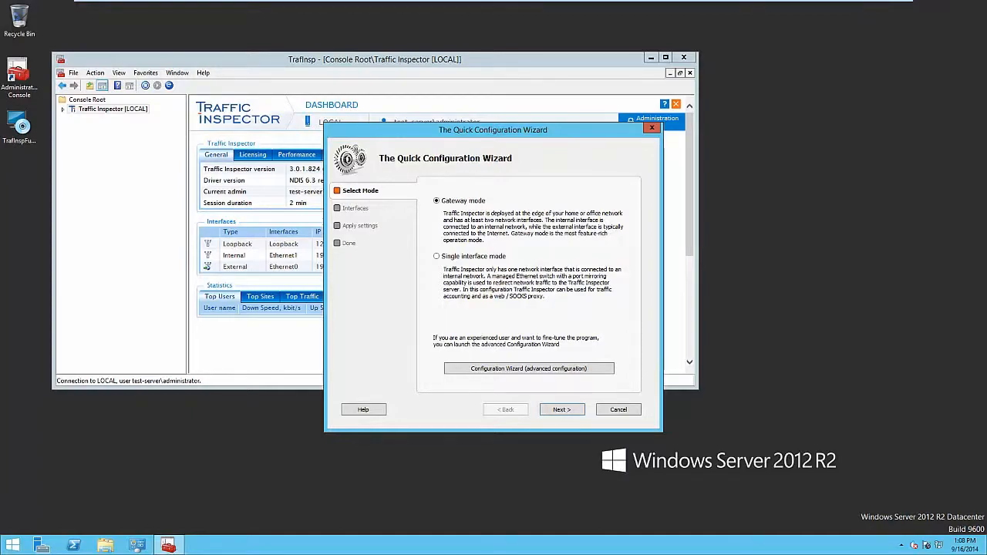
Apply gateway mode with the internal and external interfaces assigned in the Quick Configuration Wizard.
left_click(562, 409)
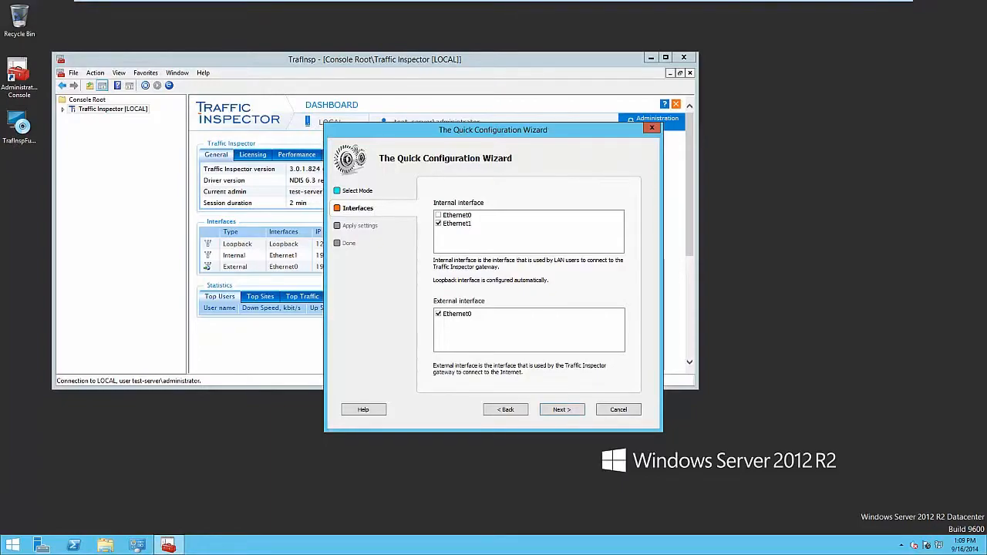
left_click(561, 410)
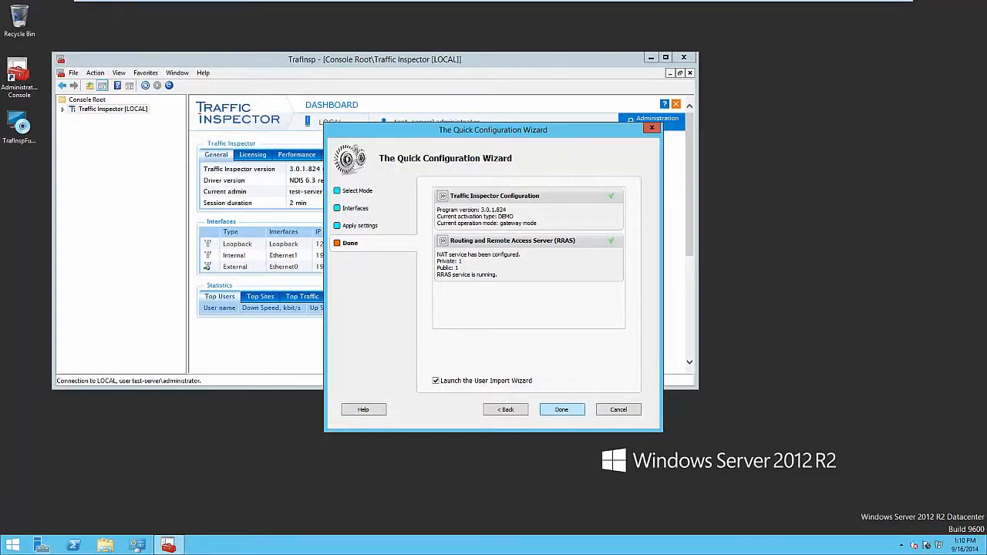
Launch the Import Users wizard, scan the local network and tick TEST-CLIENT for import.
left_click(562, 410)
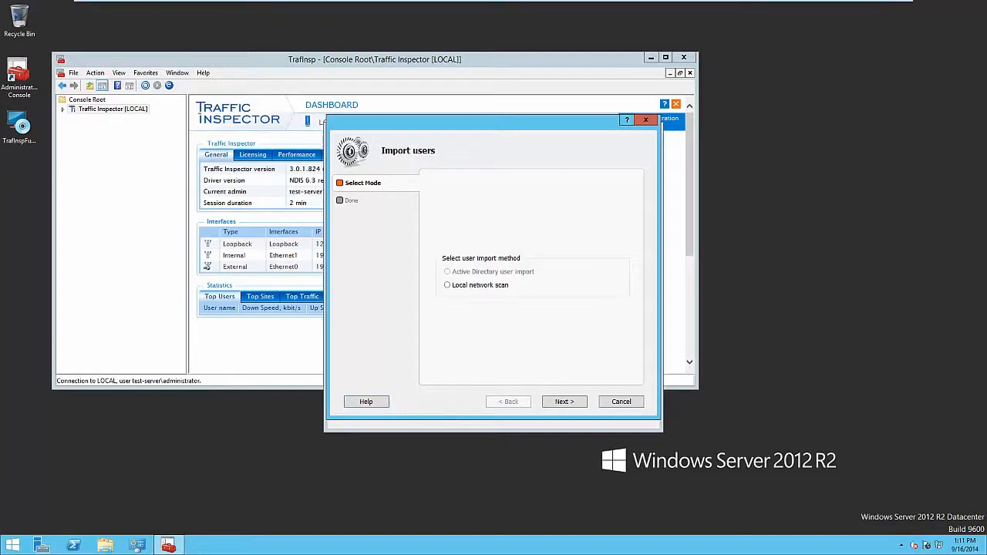
left_click(564, 401)
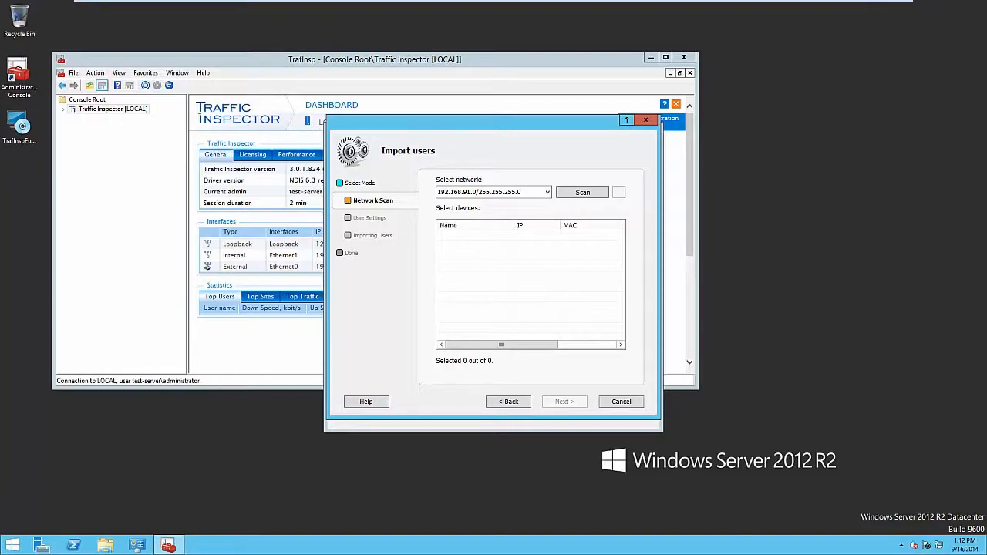
left_click(583, 191)
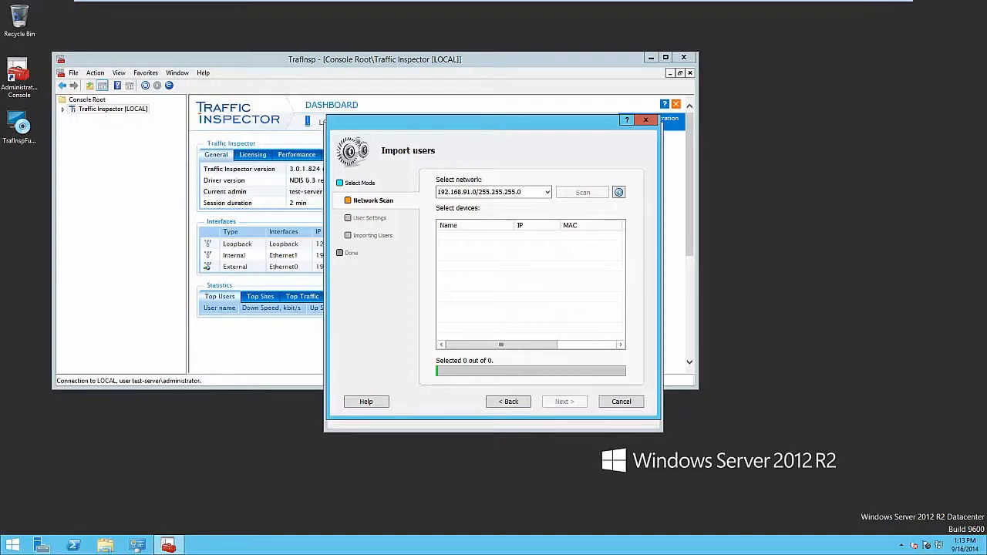
left_click(581, 191)
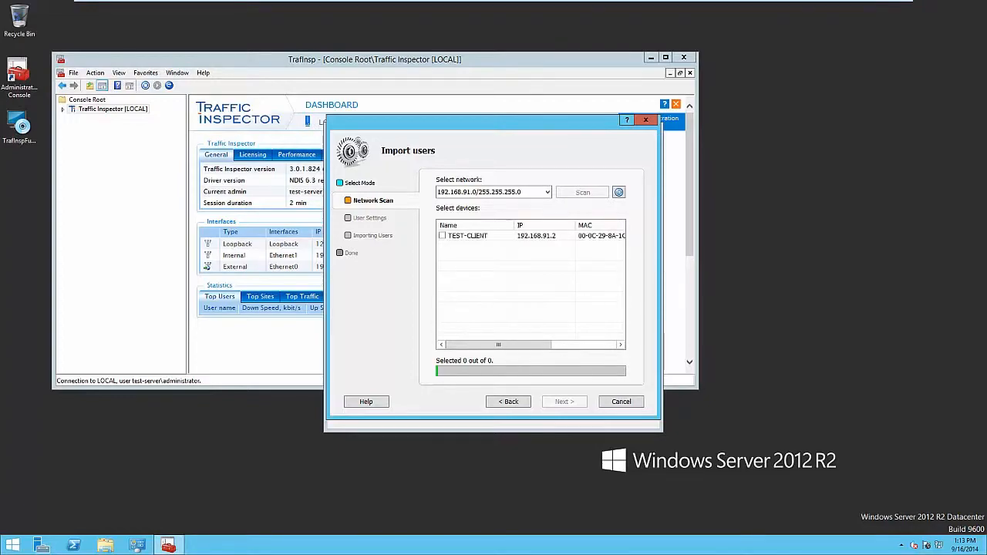
left_click(581, 191)
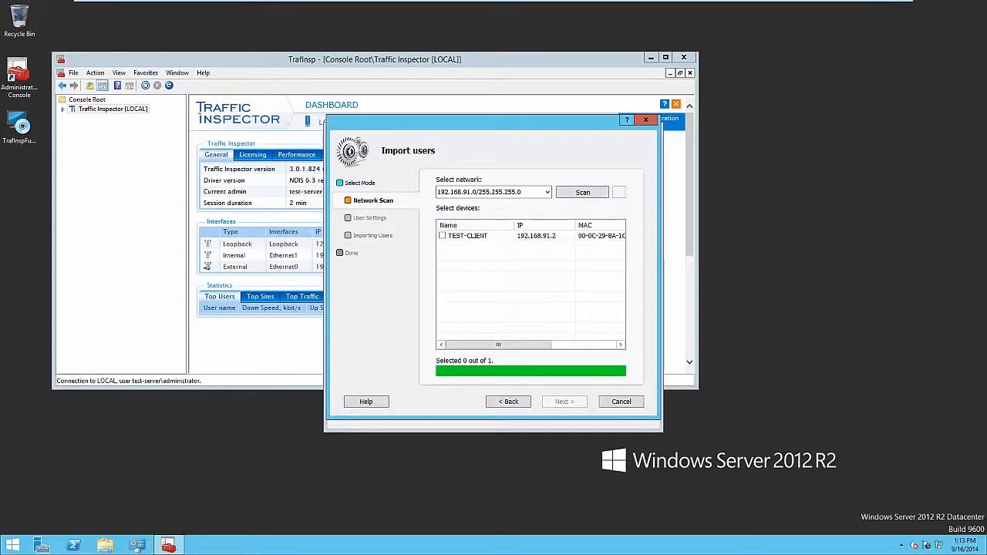
left_click(442, 234)
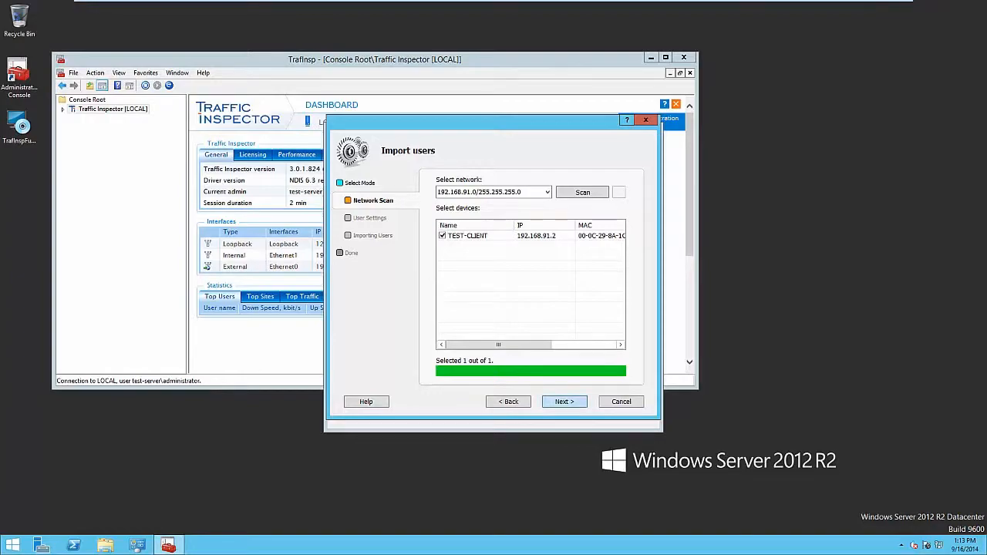
Import TEST-CLIENT as a user with IP address authentication and close the finished wizard.
left_click(564, 401)
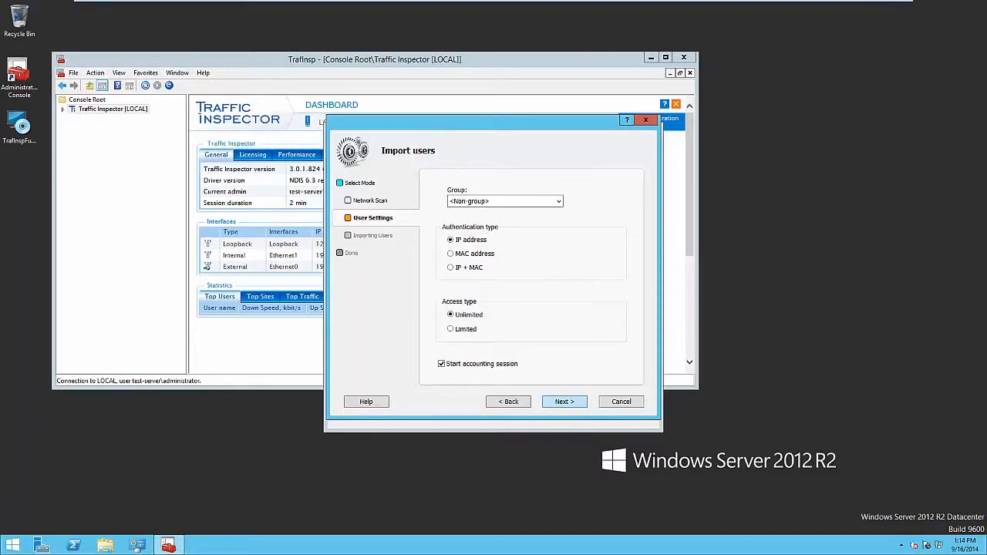
left_click(564, 401)
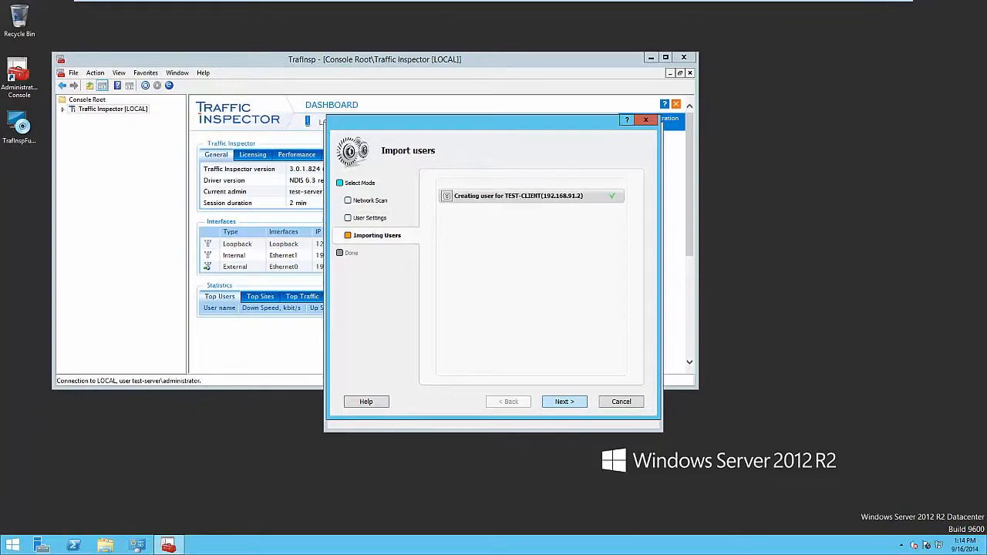
left_click(564, 401)
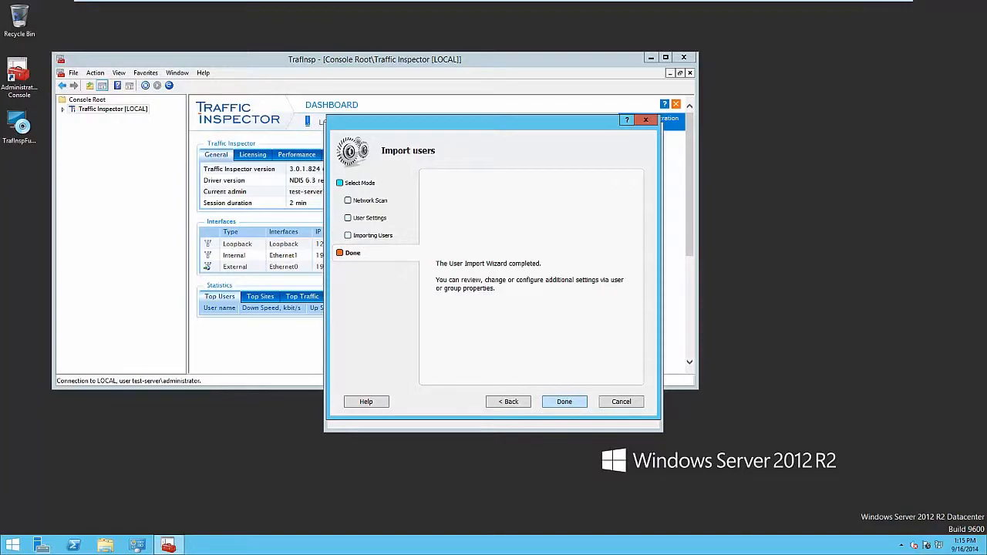
left_click(564, 401)
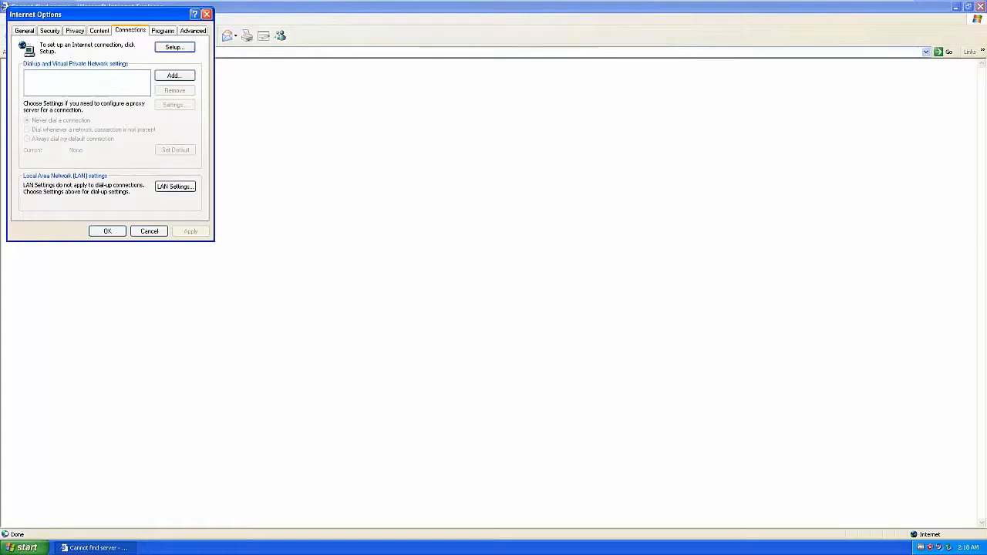
Set the LAN proxy to the server address on port 8080 and load yahoo.com through it.
left_click(174, 185)
type("192.168.91.1")
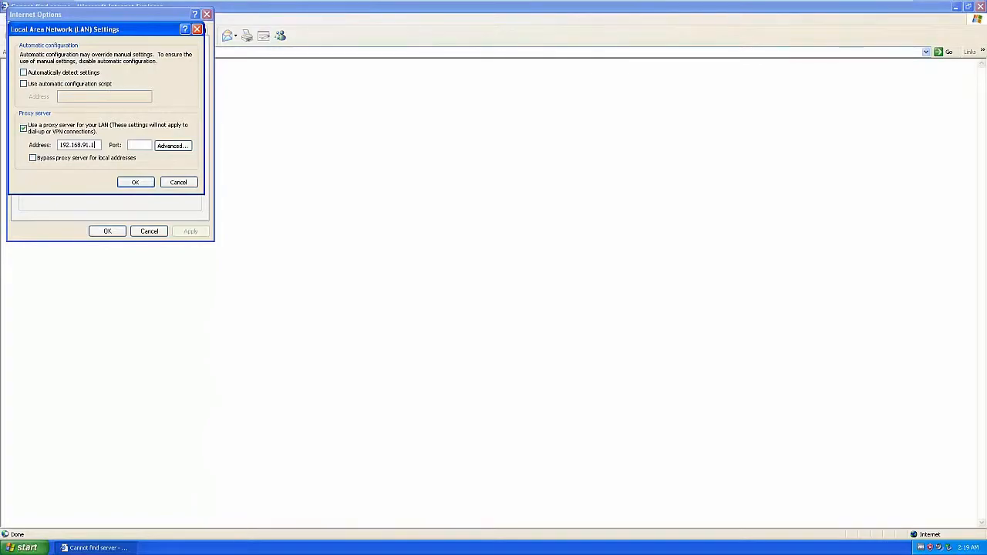
type("8")
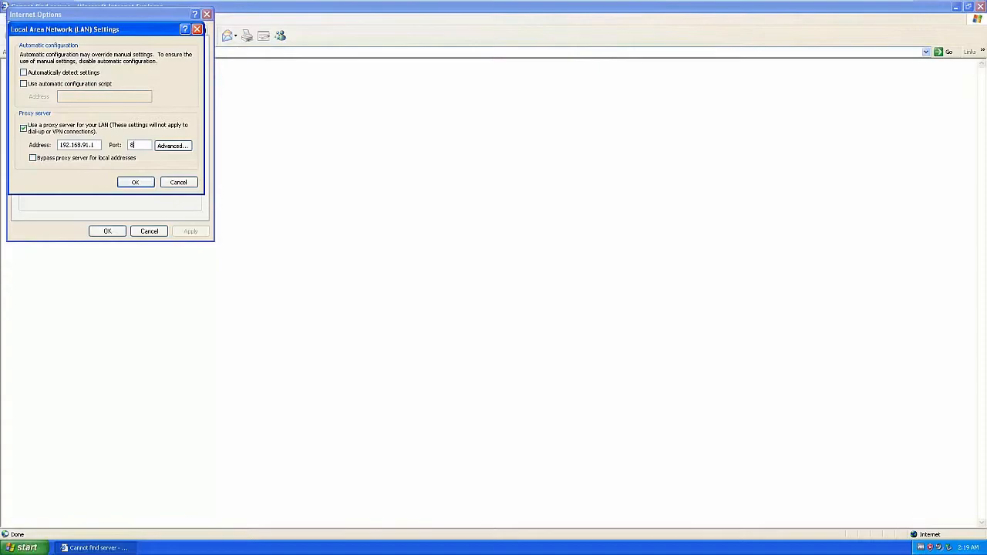
type("080")
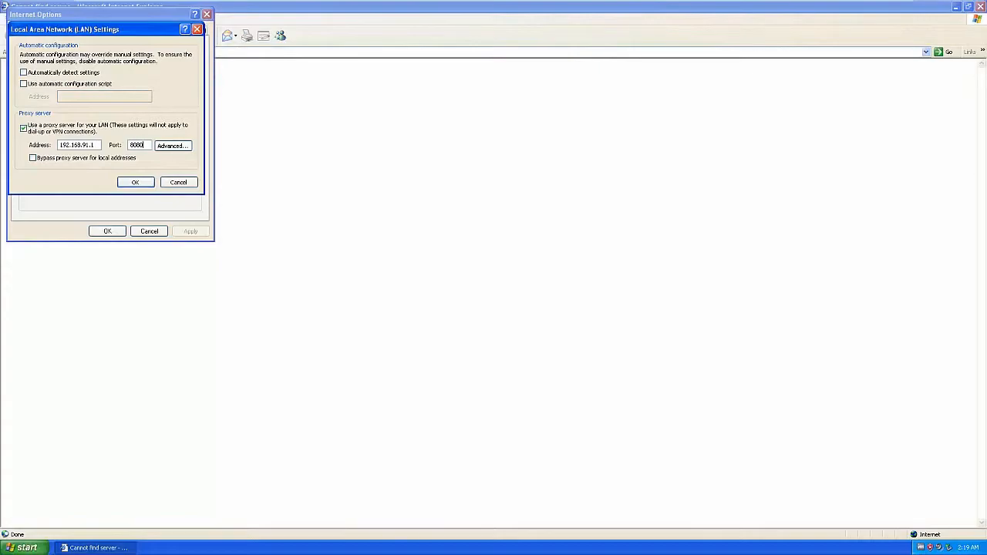
left_click(136, 182)
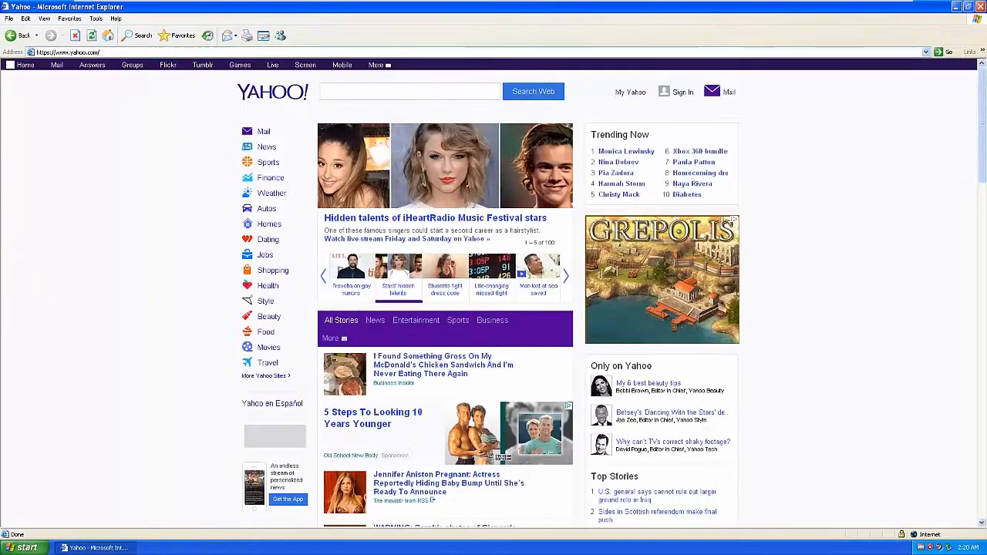
left_click(409, 91)
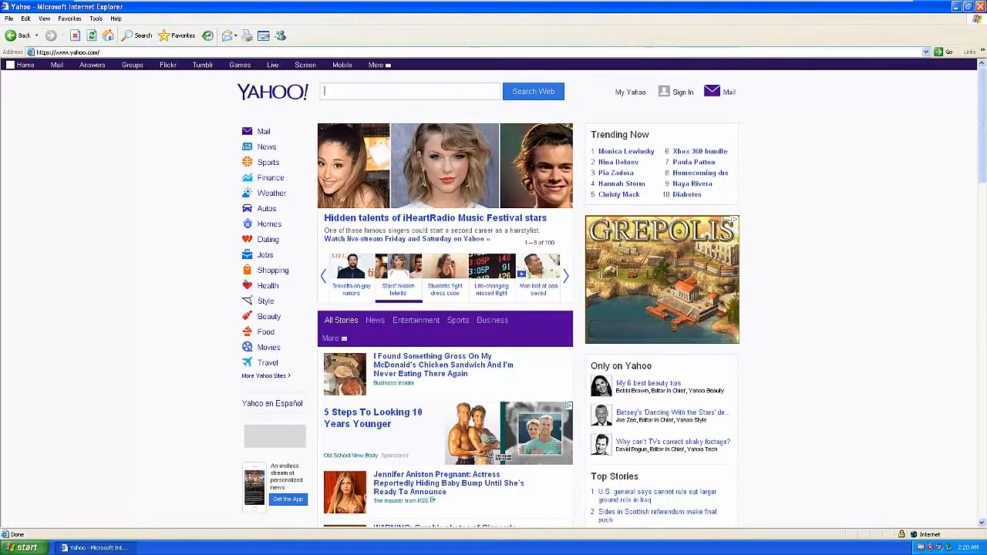